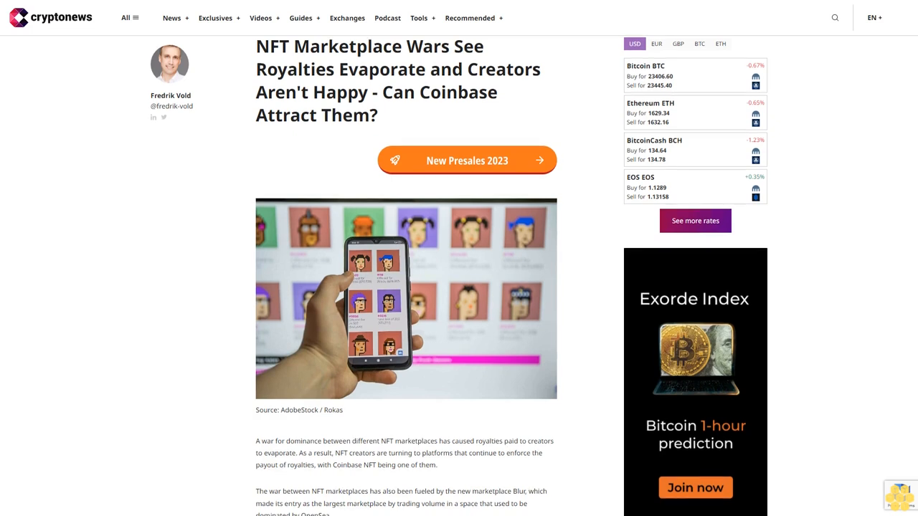
pyautogui.scroll(-3)
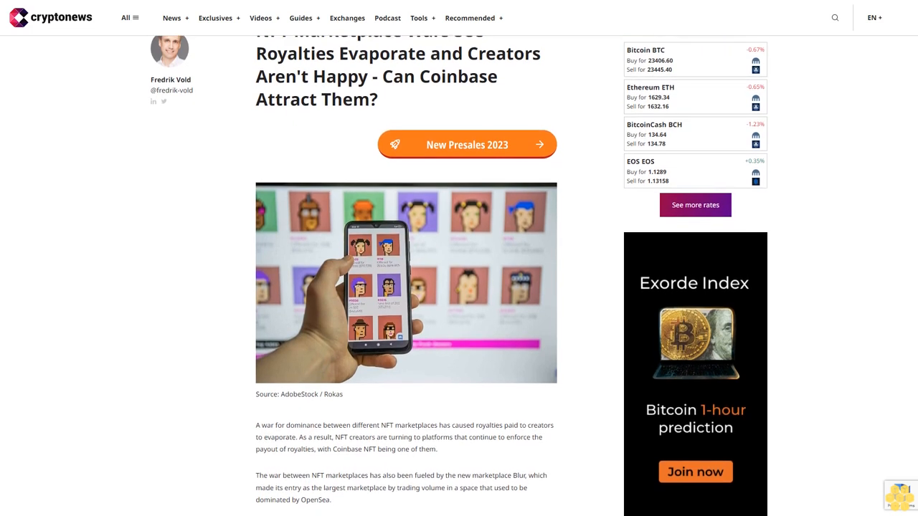
pyautogui.scroll(-3)
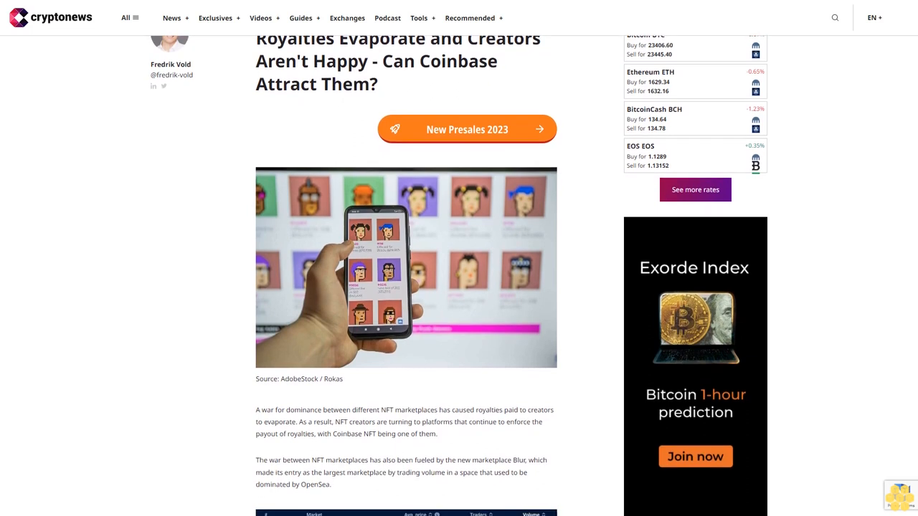
pyautogui.scroll(-3)
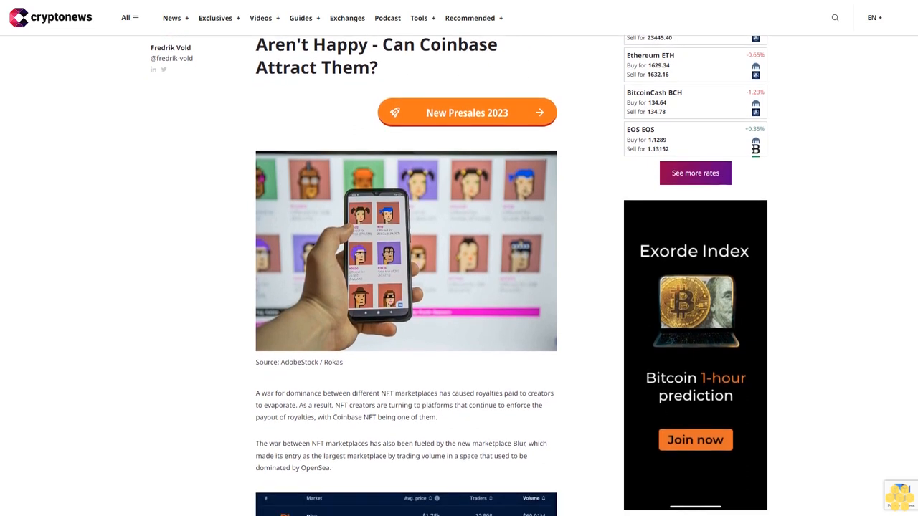
pyautogui.scroll(-3)
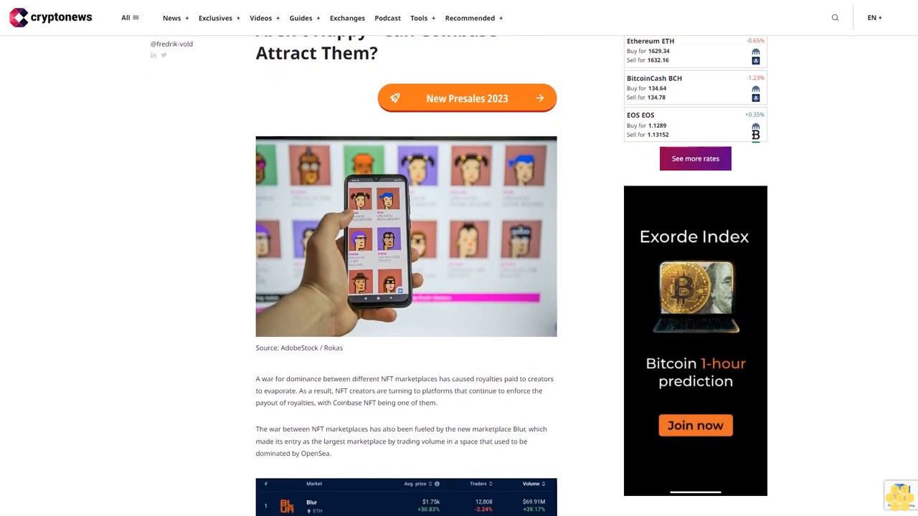
pyautogui.scroll(-3)
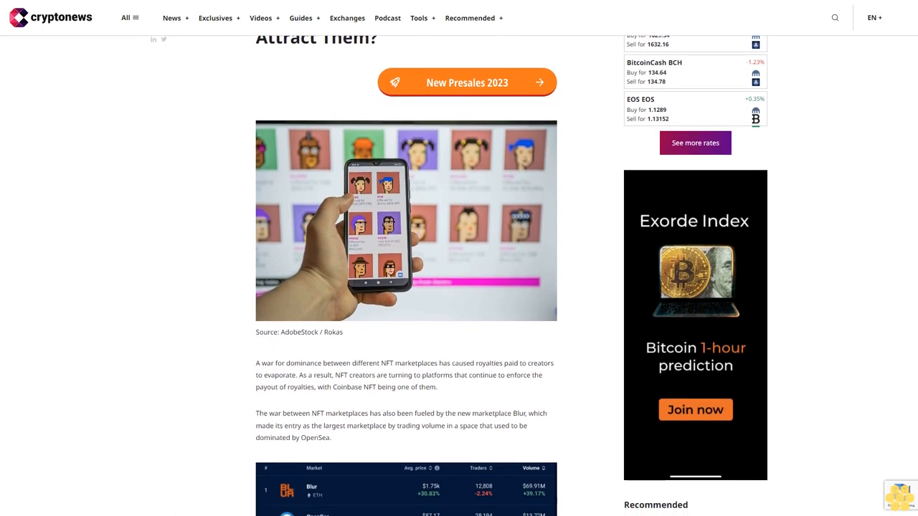
pyautogui.scroll(-3)
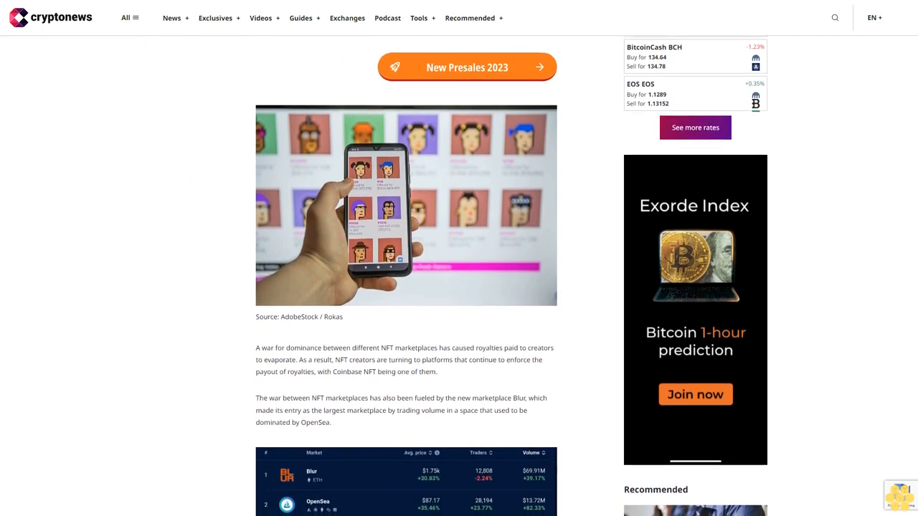
pyautogui.scroll(-3)
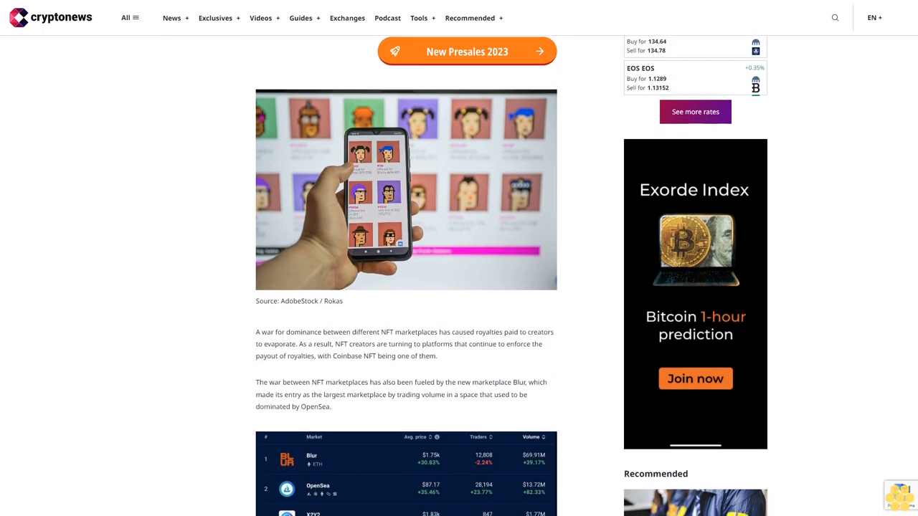
pyautogui.scroll(-3)
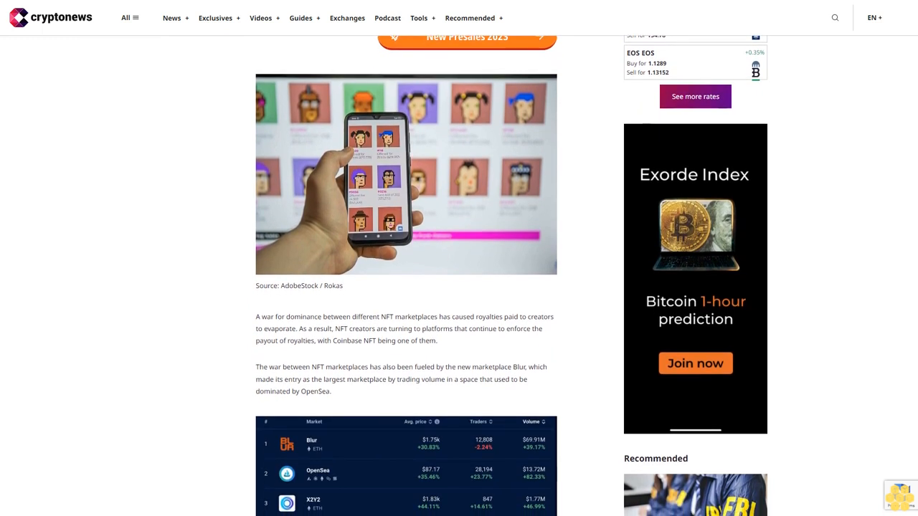
pyautogui.scroll(-3)
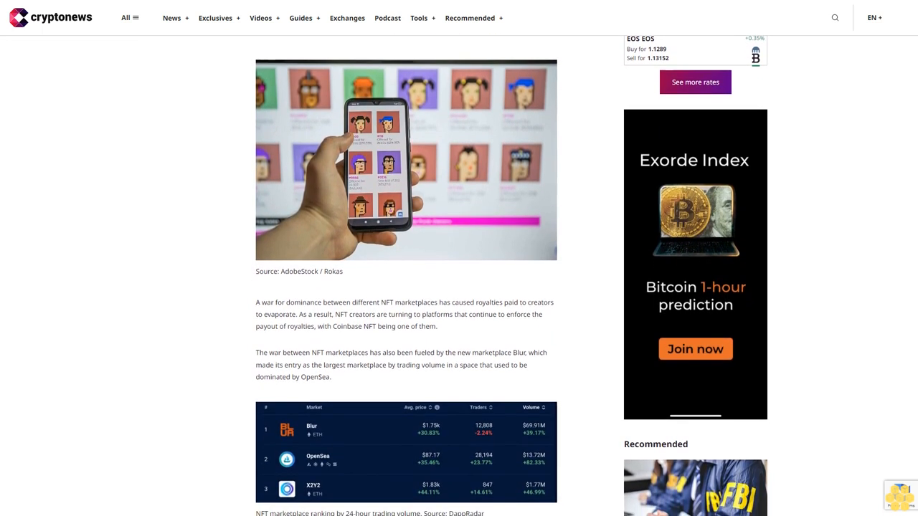
pyautogui.scroll(-3)
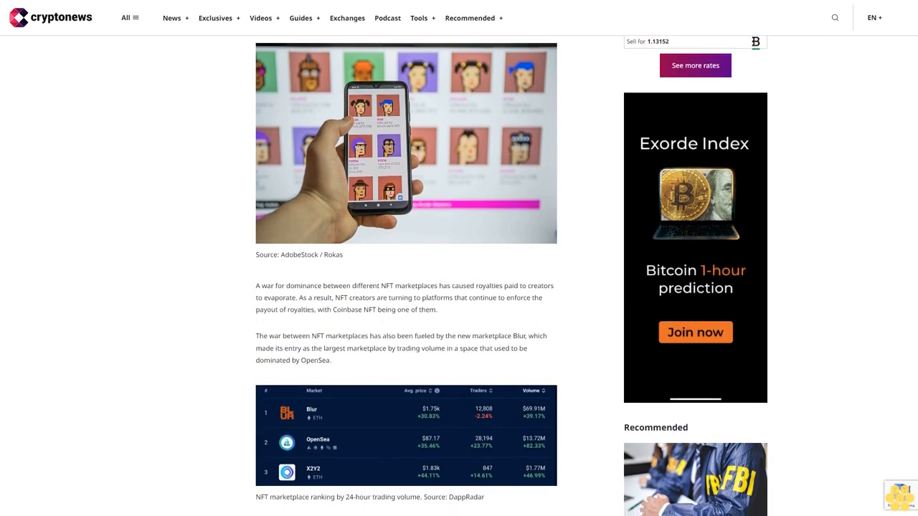
pyautogui.scroll(-3)
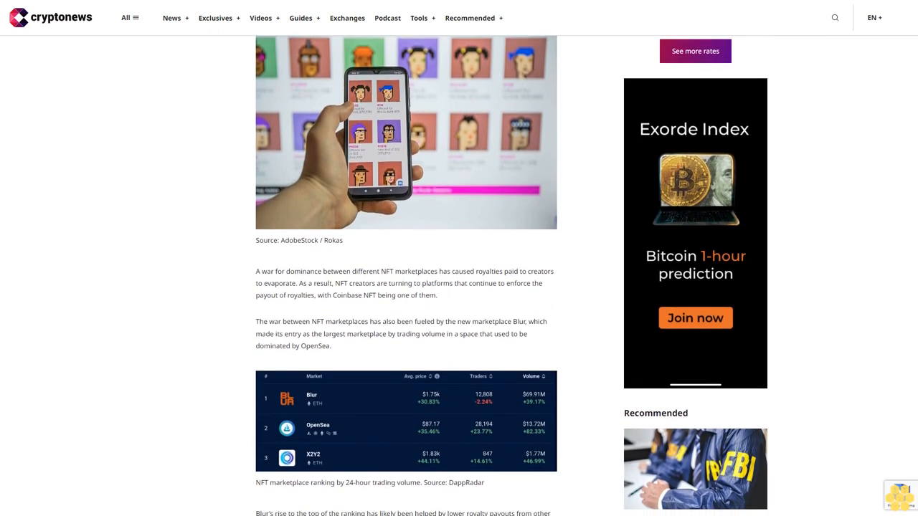
pyautogui.scroll(-3)
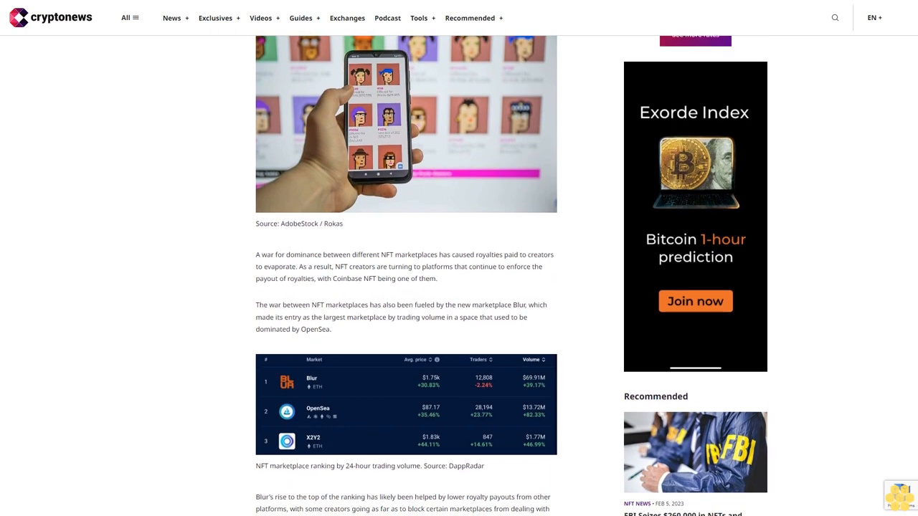
pyautogui.scroll(-3)
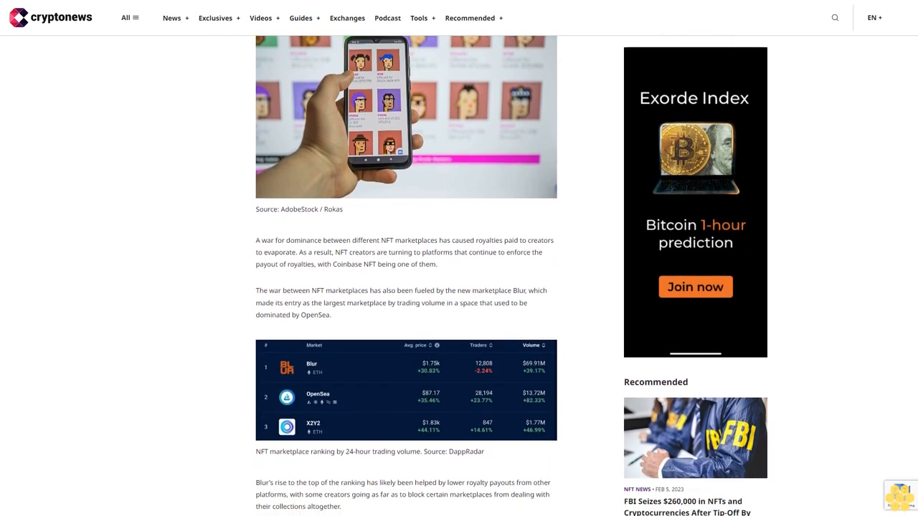
pyautogui.scroll(-3)
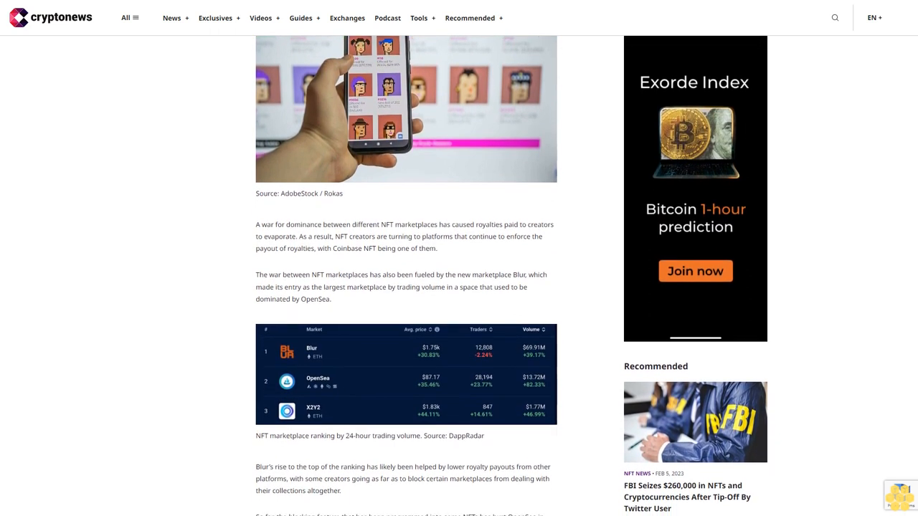
pyautogui.scroll(-3)
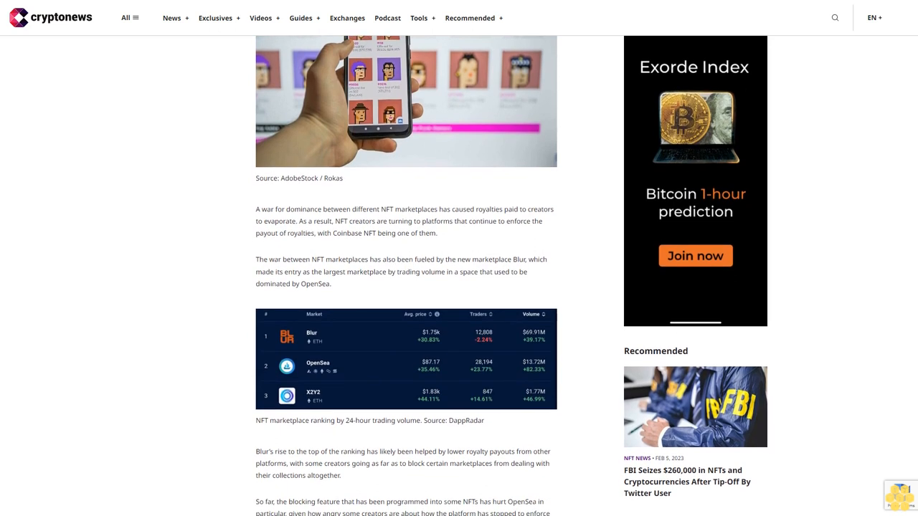
pyautogui.scroll(-3)
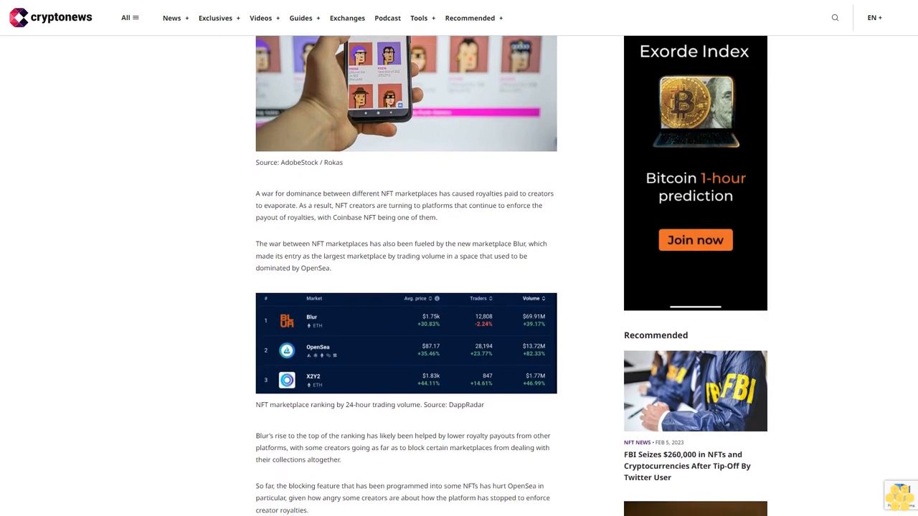
pyautogui.scroll(-3)
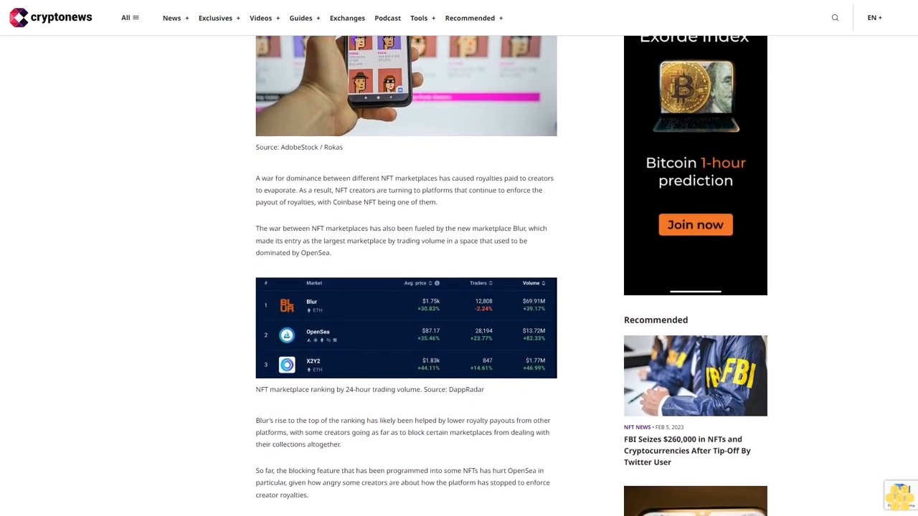
pyautogui.scroll(-3)
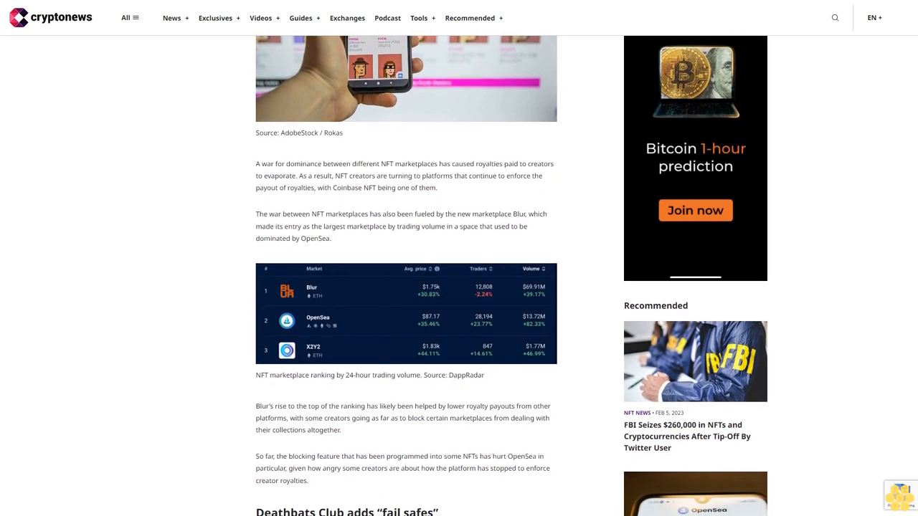
pyautogui.scroll(-3)
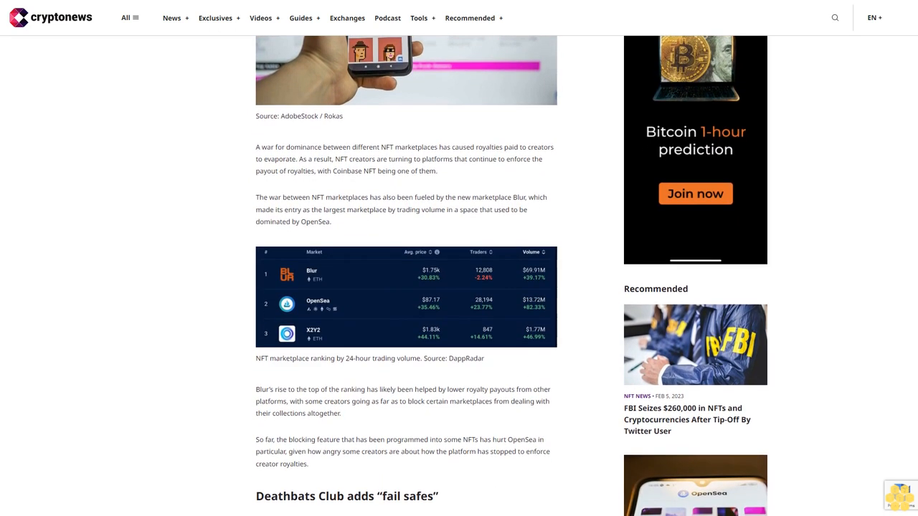
pyautogui.scroll(-3)
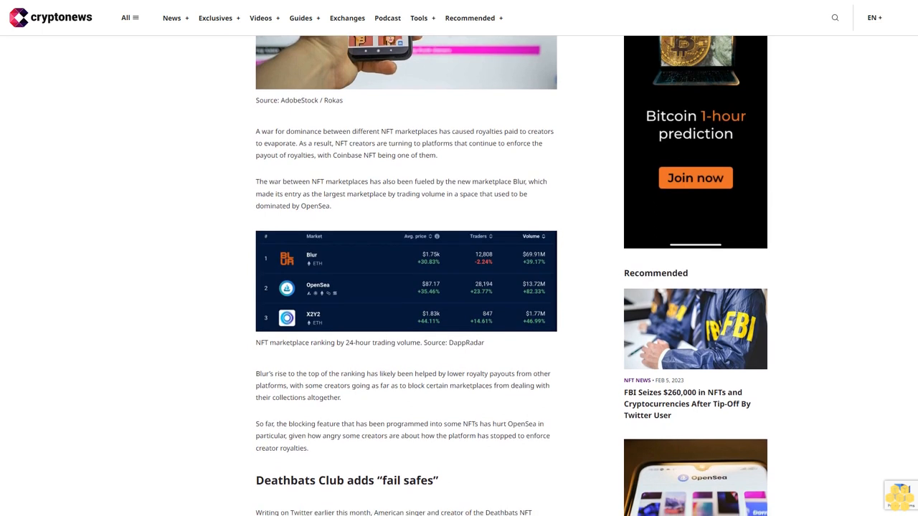
pyautogui.scroll(-3)
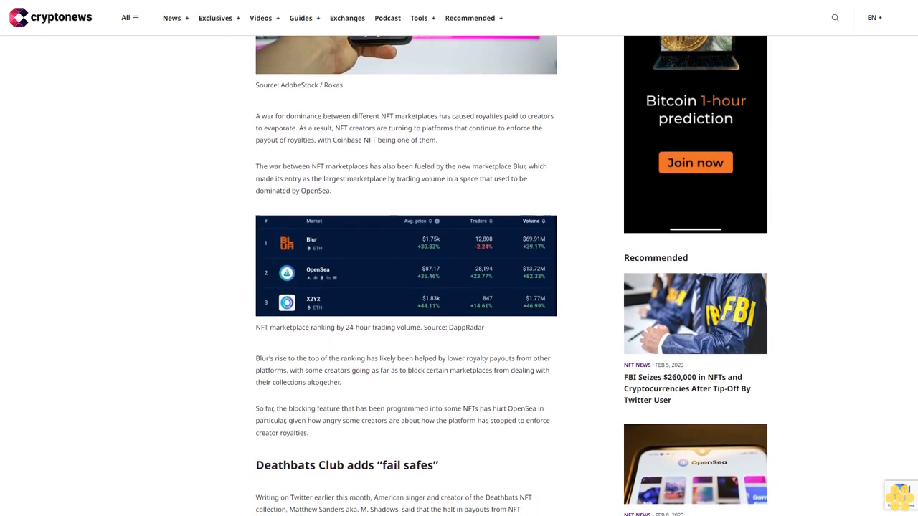
pyautogui.scroll(-3)
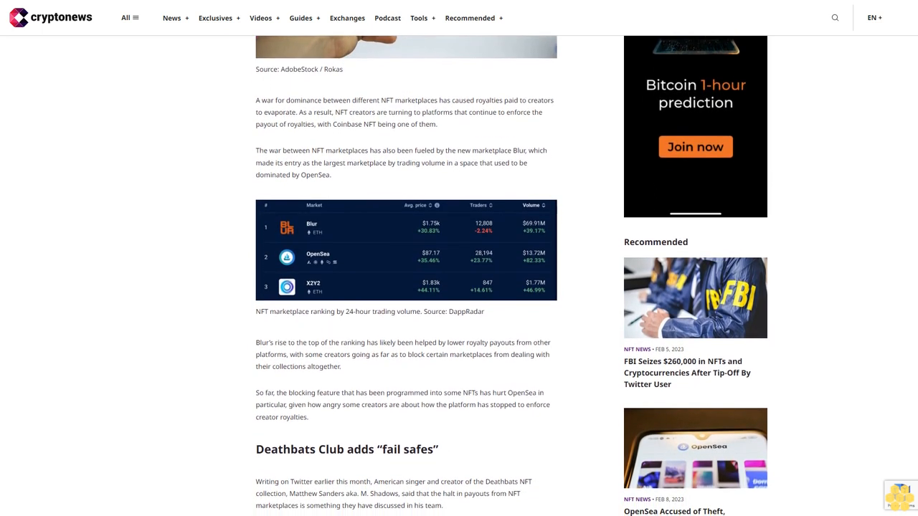
pyautogui.scroll(-3)
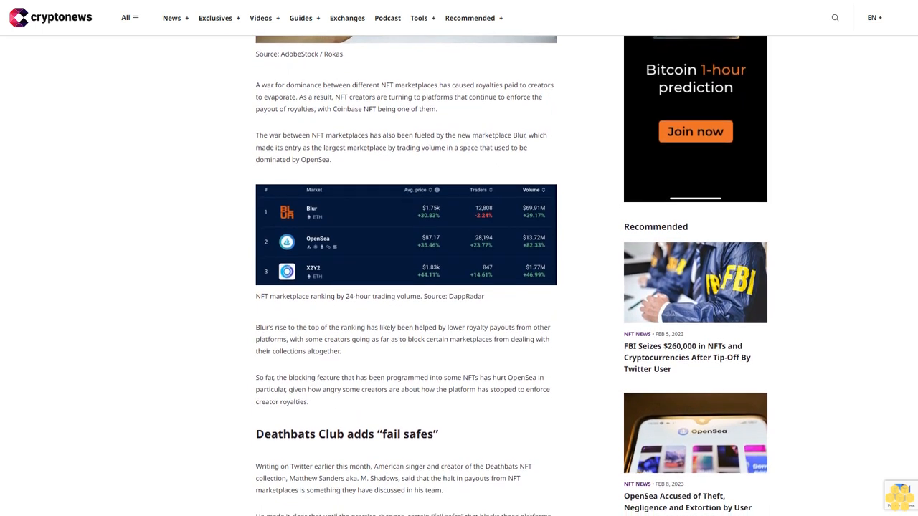
pyautogui.scroll(-3)
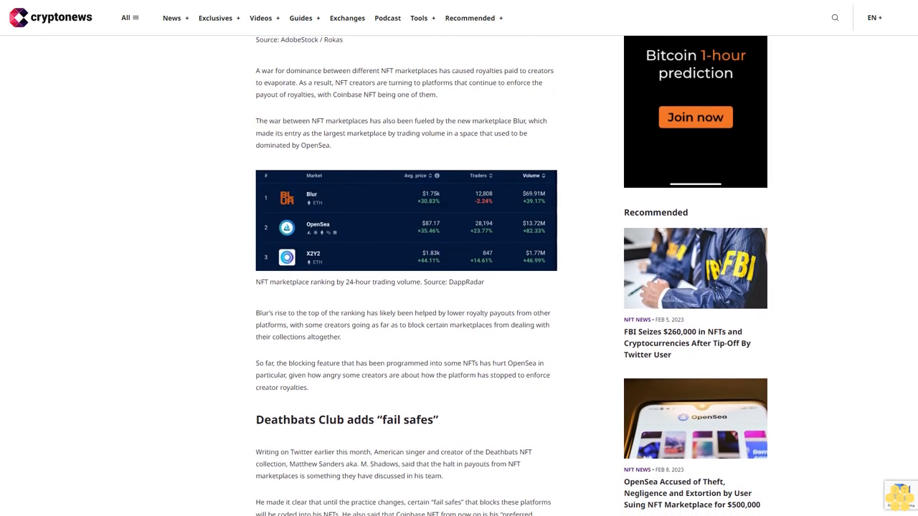
pyautogui.scroll(-3)
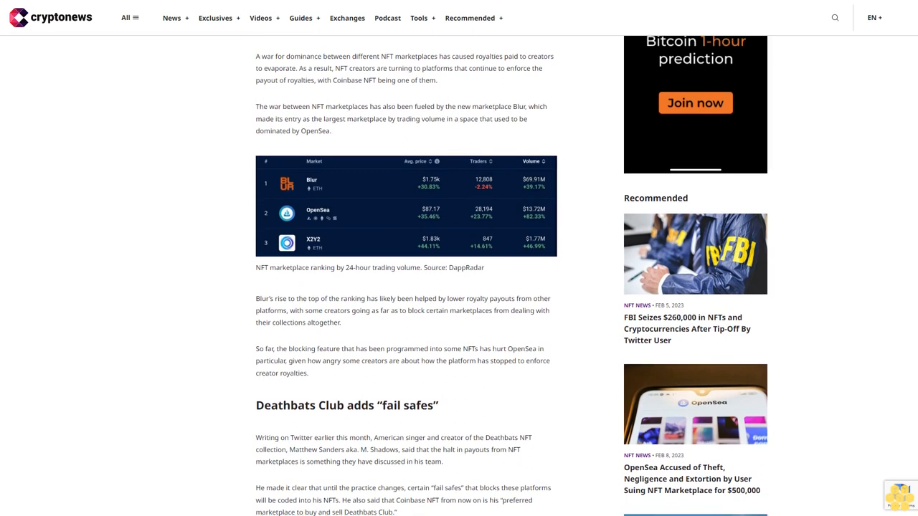
pyautogui.scroll(-3)
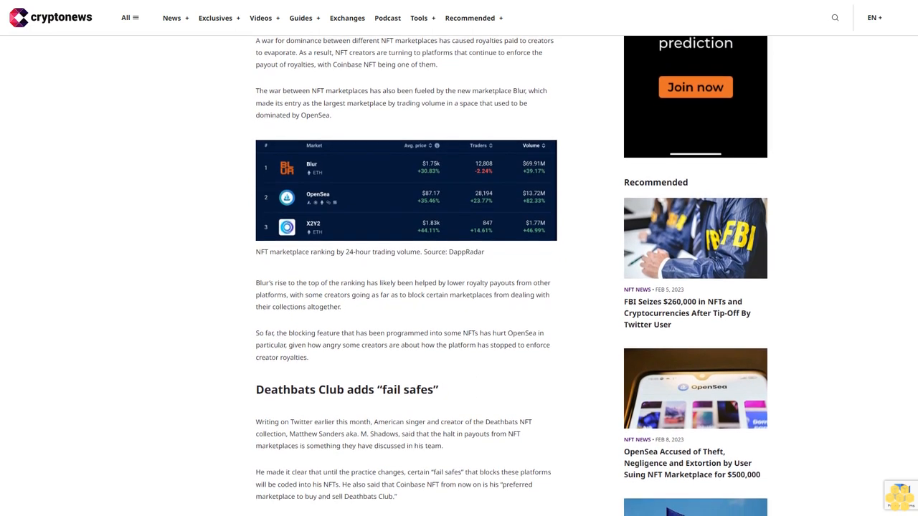
pyautogui.scroll(-3)
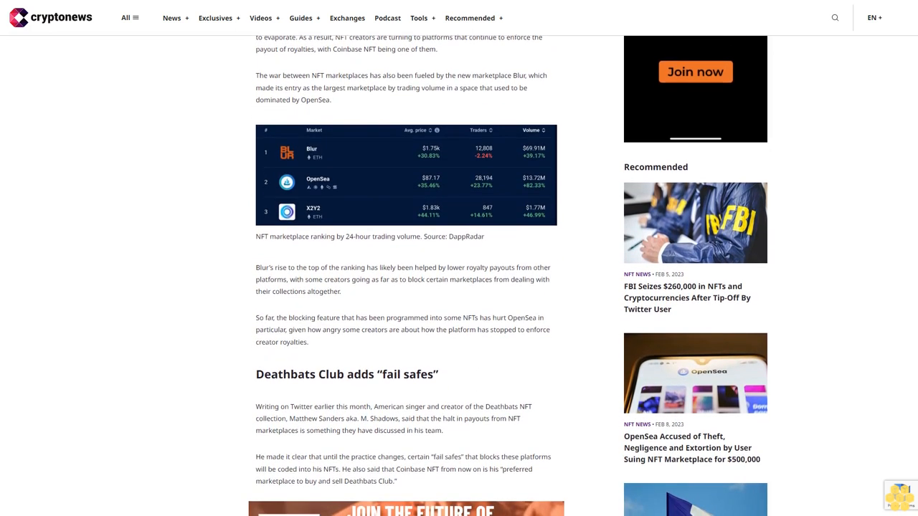
pyautogui.scroll(-3)
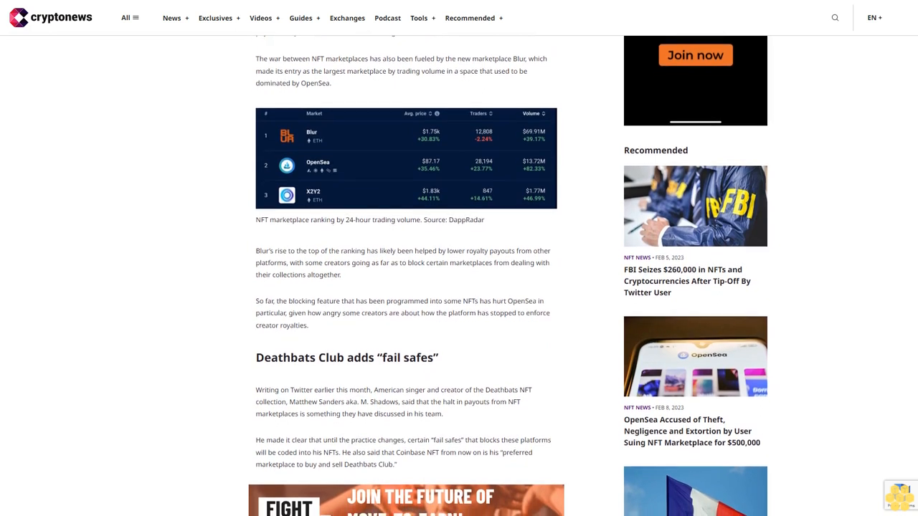
pyautogui.scroll(-3)
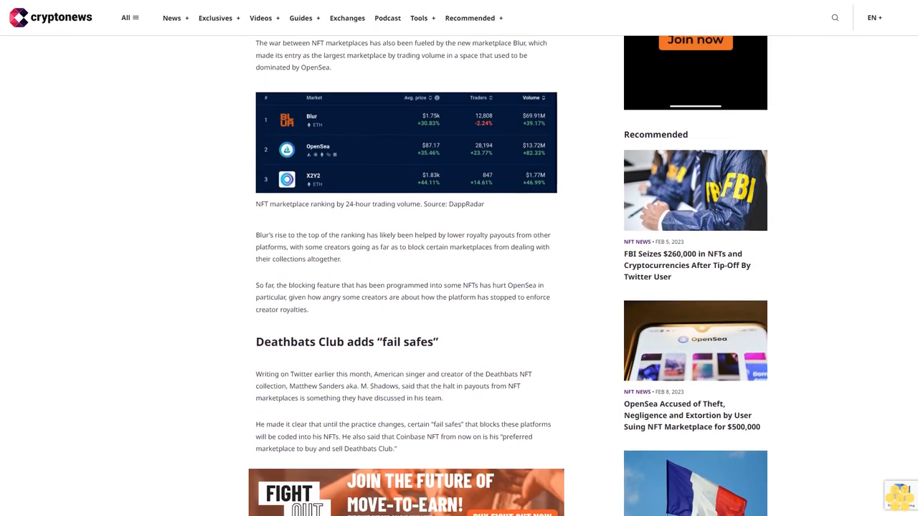
pyautogui.scroll(-3)
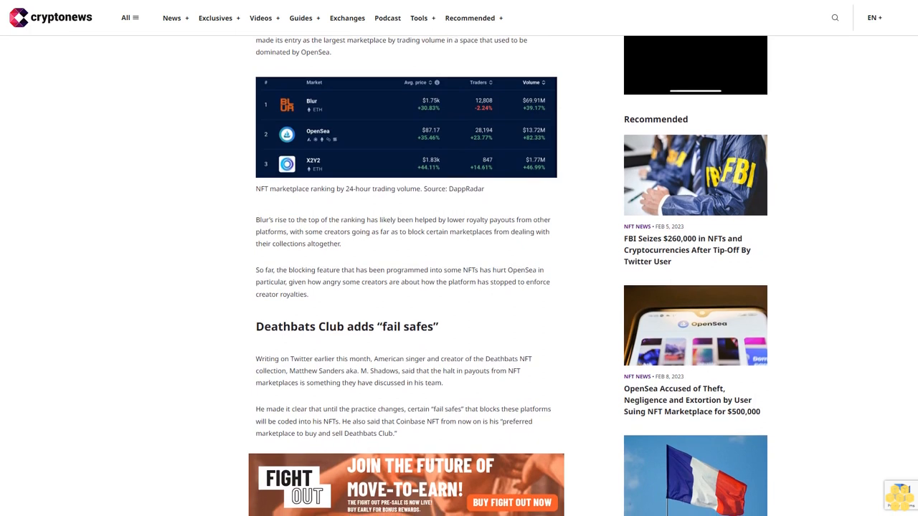
pyautogui.scroll(-3)
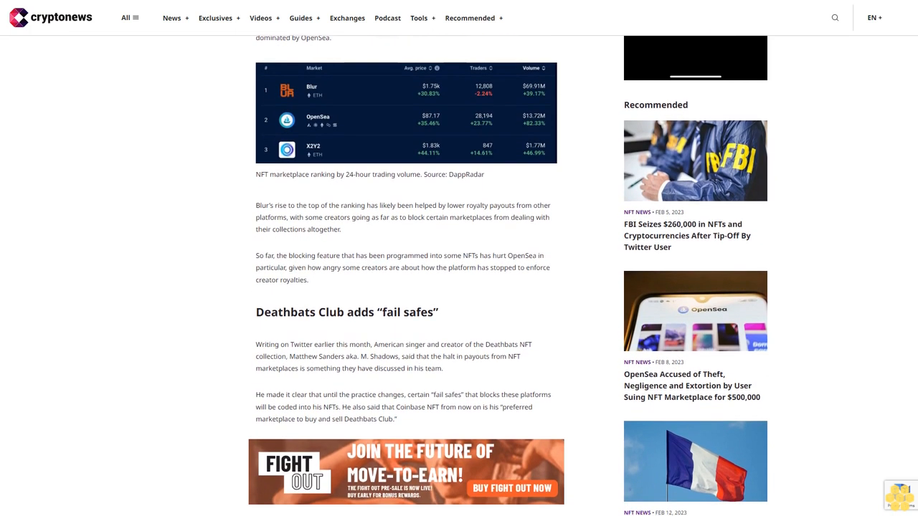
pyautogui.scroll(-3)
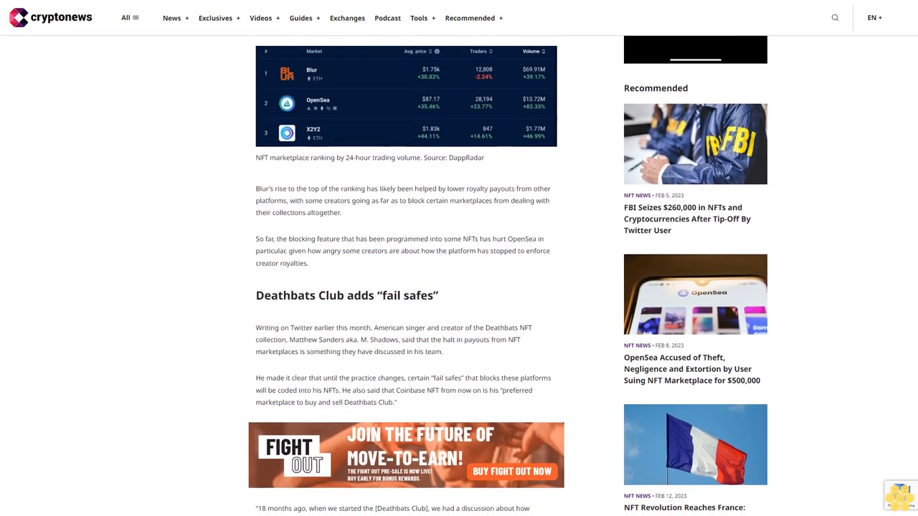
pyautogui.scroll(-3)
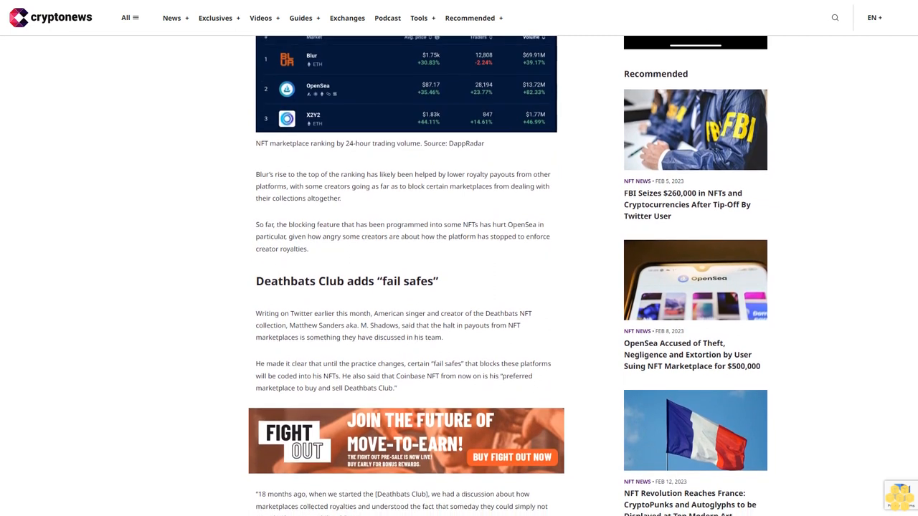
pyautogui.scroll(-3)
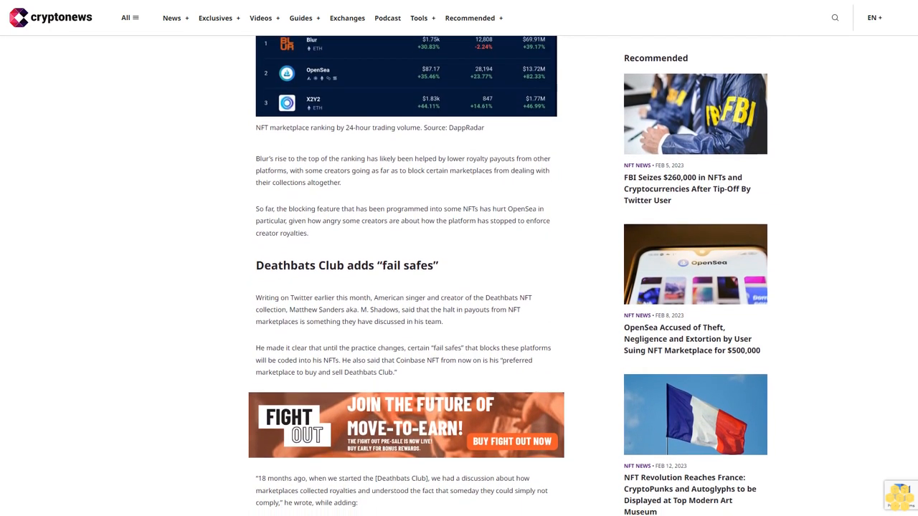
pyautogui.scroll(-3)
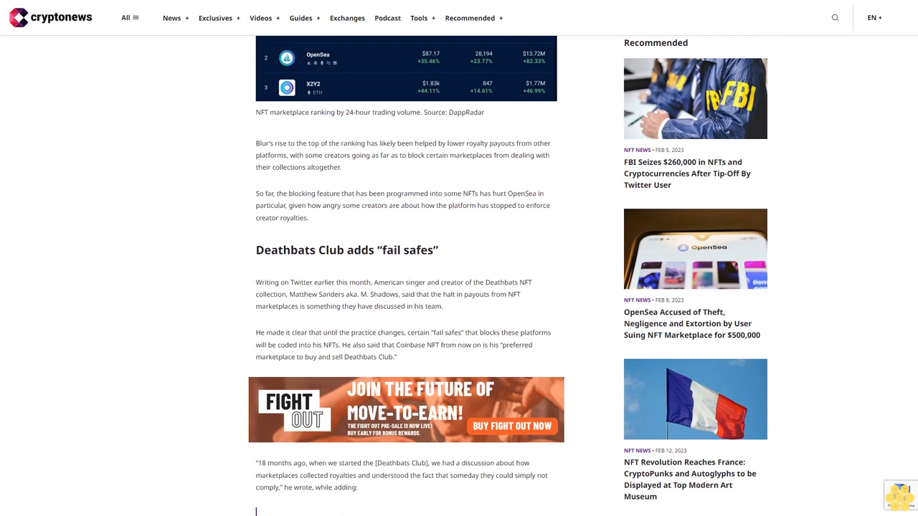
pyautogui.scroll(-3)
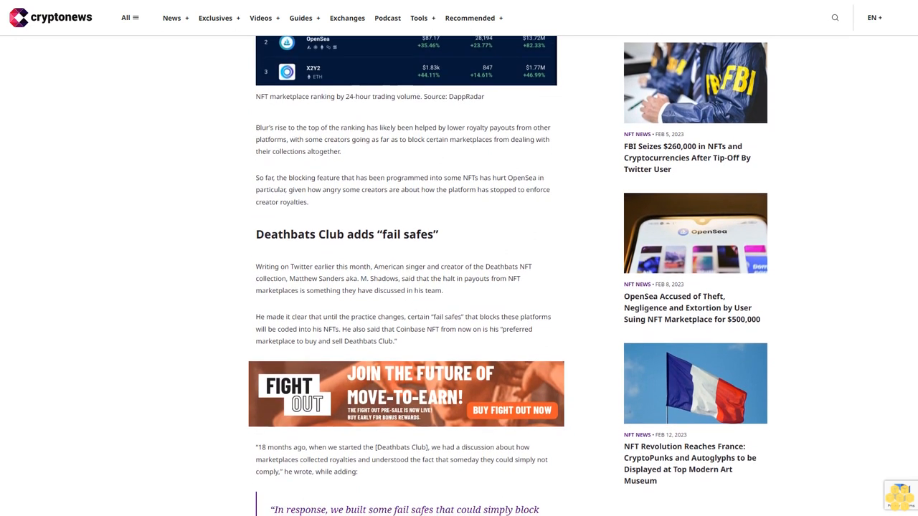
pyautogui.scroll(-3)
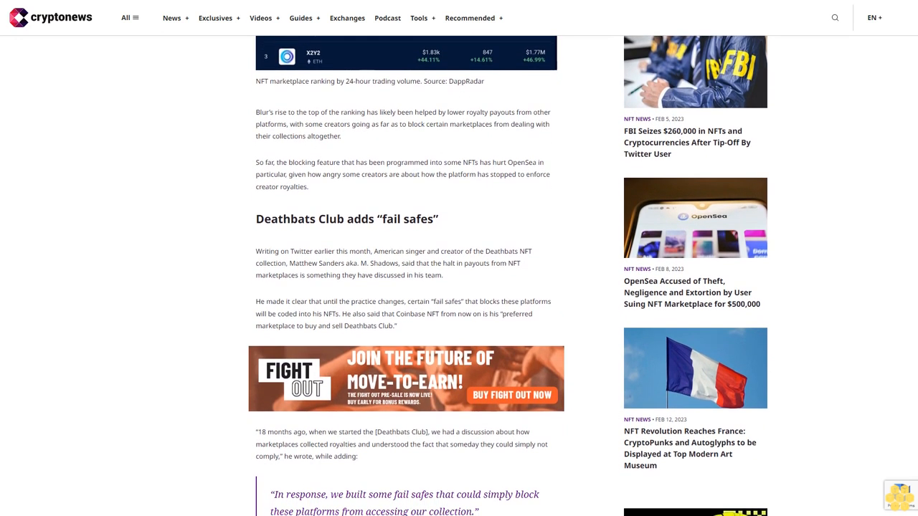
pyautogui.scroll(-3)
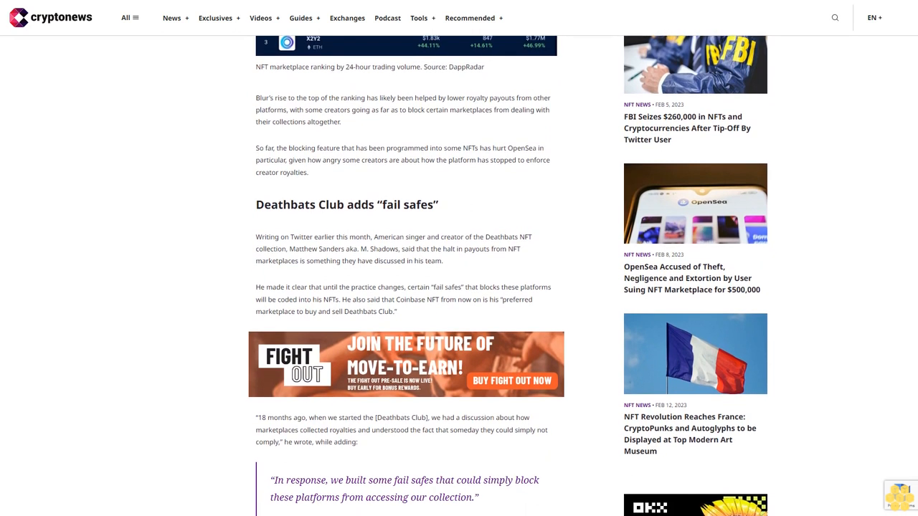
pyautogui.scroll(-3)
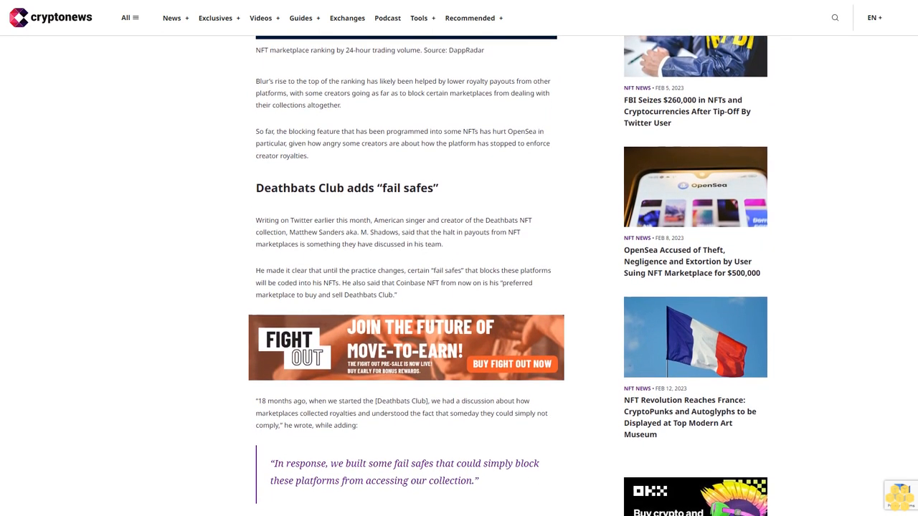
pyautogui.scroll(-3)
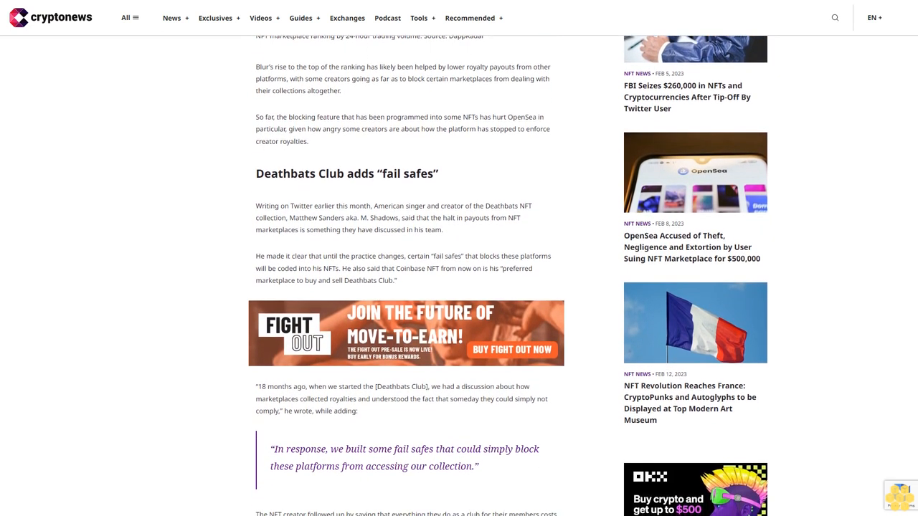
pyautogui.scroll(-3)
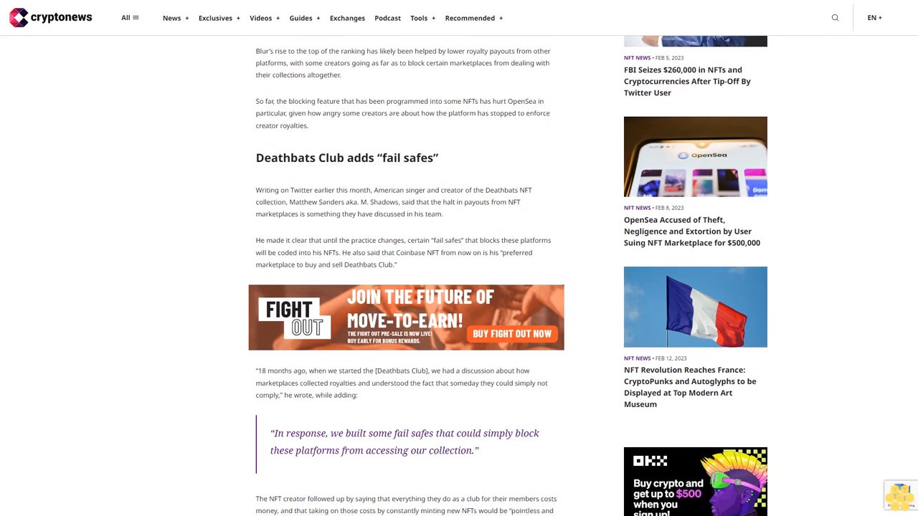
pyautogui.scroll(-3)
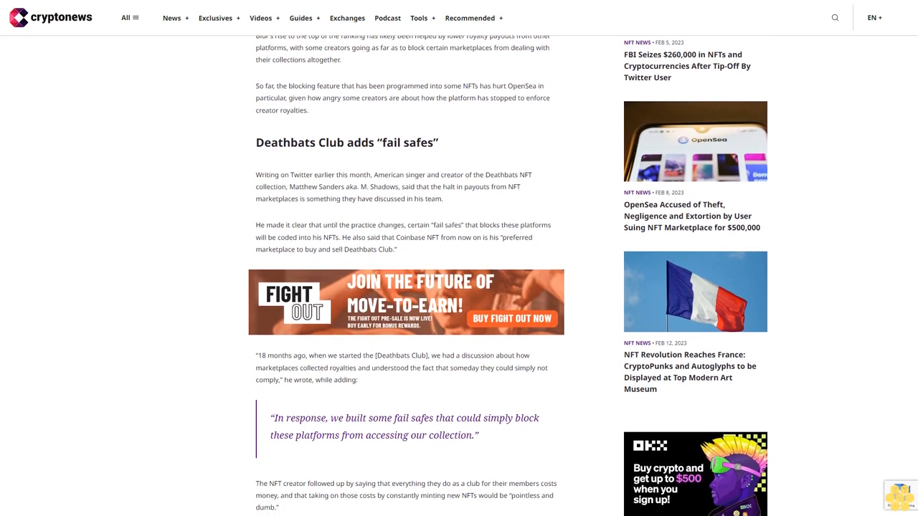
pyautogui.scroll(-3)
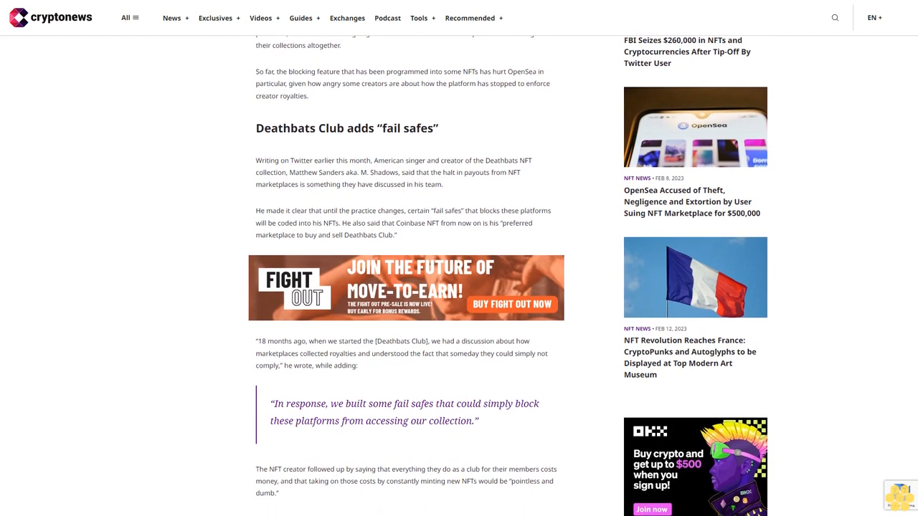
pyautogui.scroll(-3)
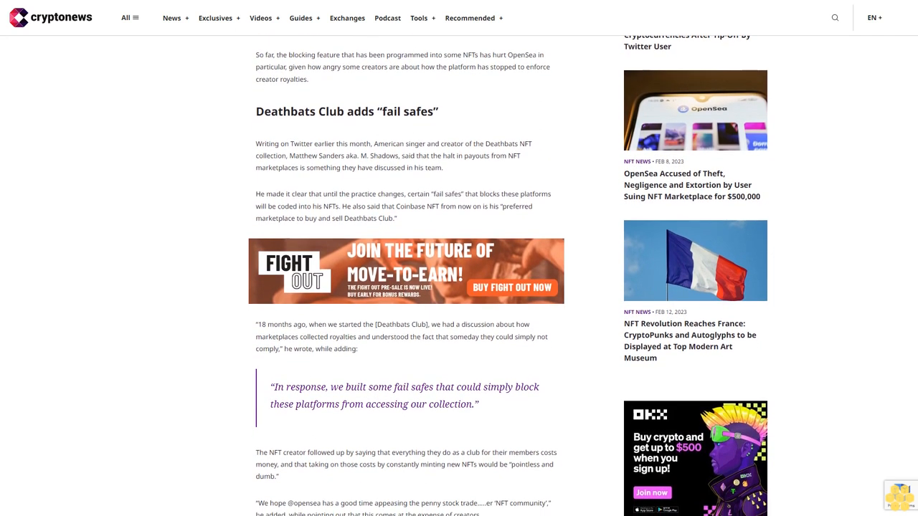
pyautogui.scroll(-3)
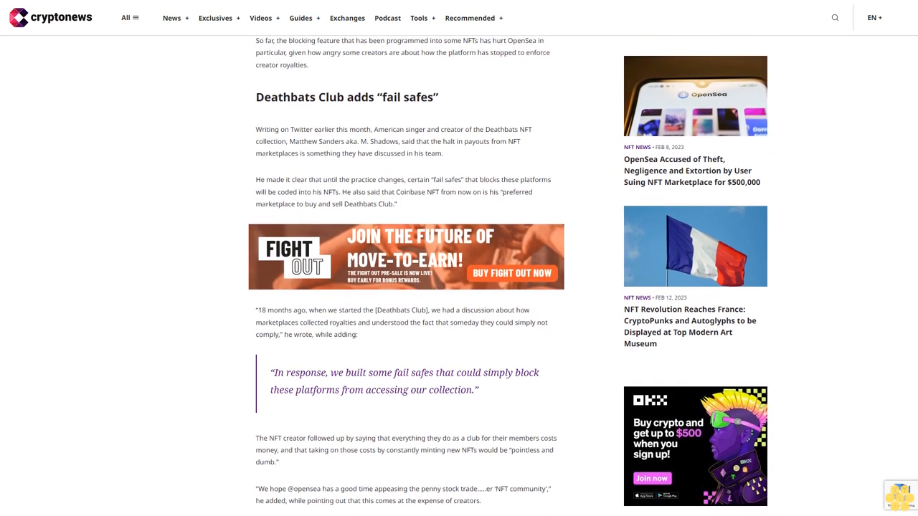
pyautogui.scroll(-3)
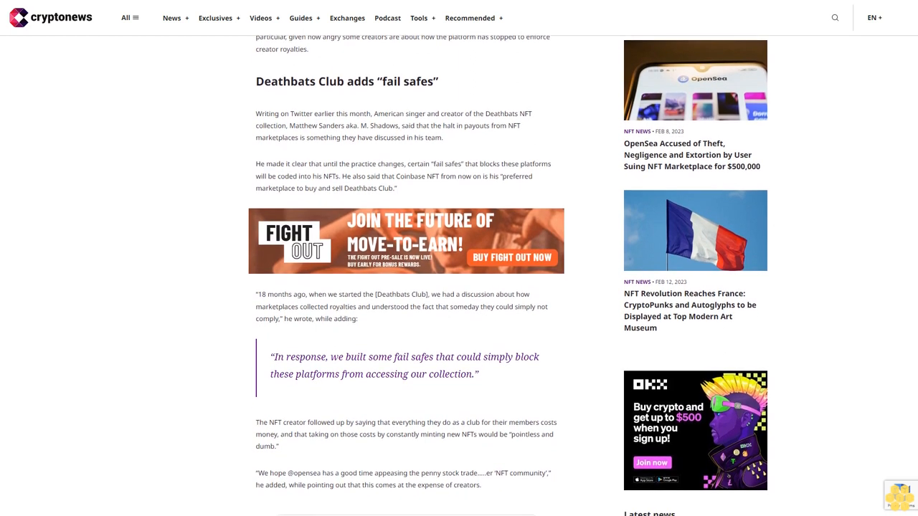
pyautogui.scroll(-3)
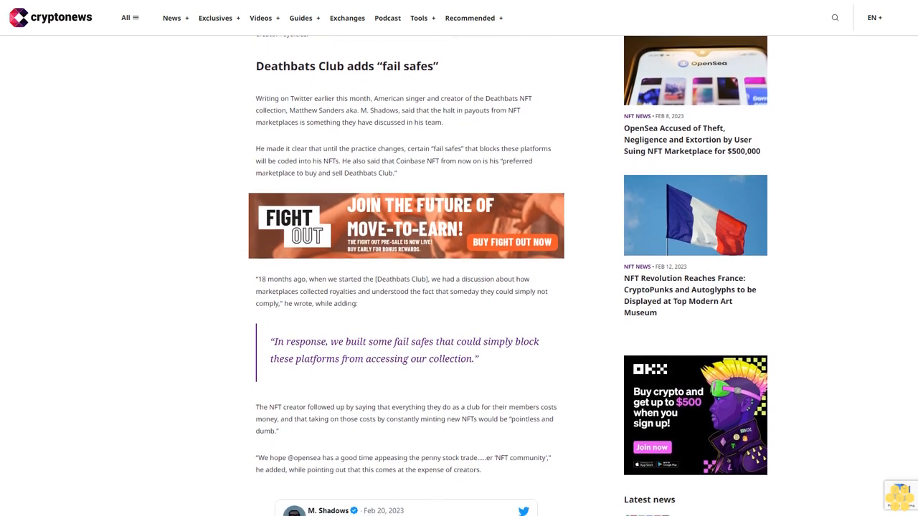
pyautogui.scroll(-3)
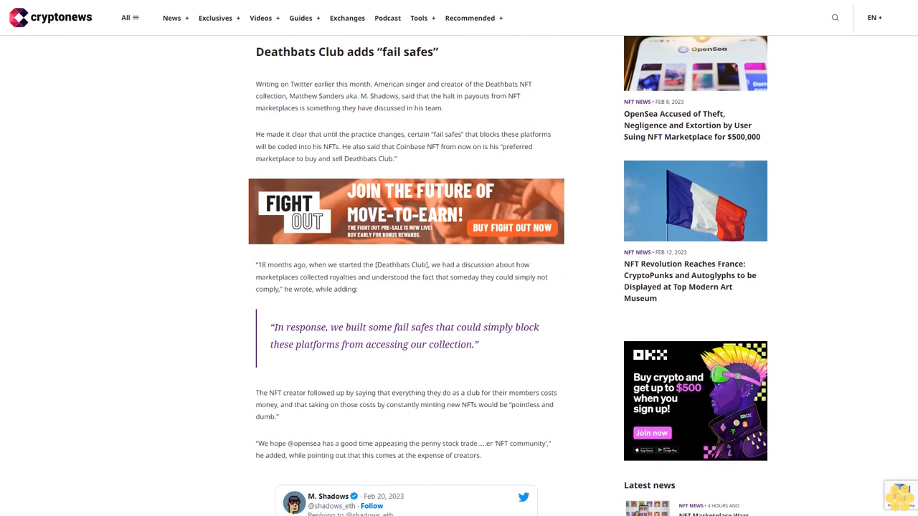
pyautogui.scroll(-3)
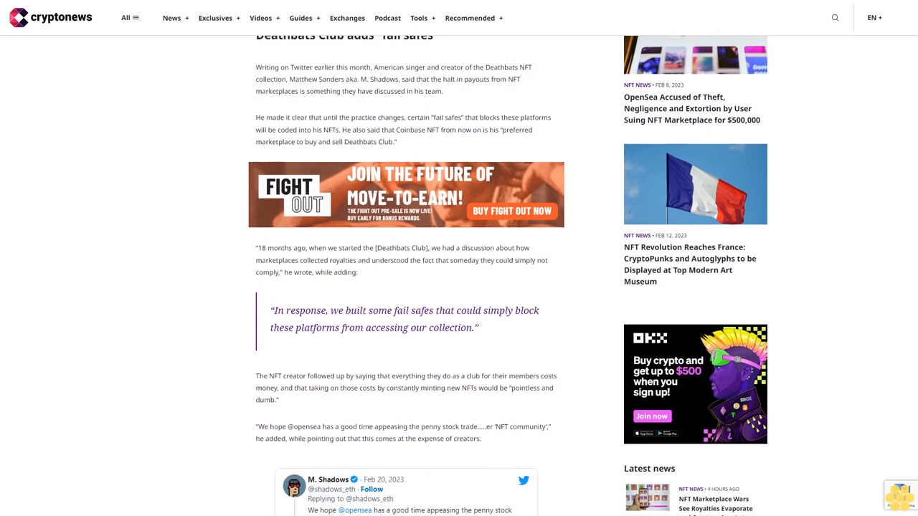
pyautogui.scroll(-3)
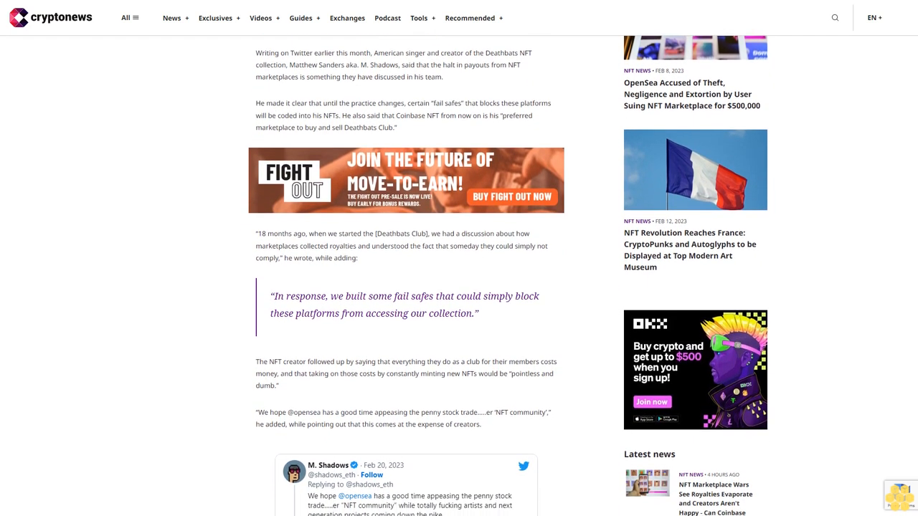
pyautogui.scroll(-3)
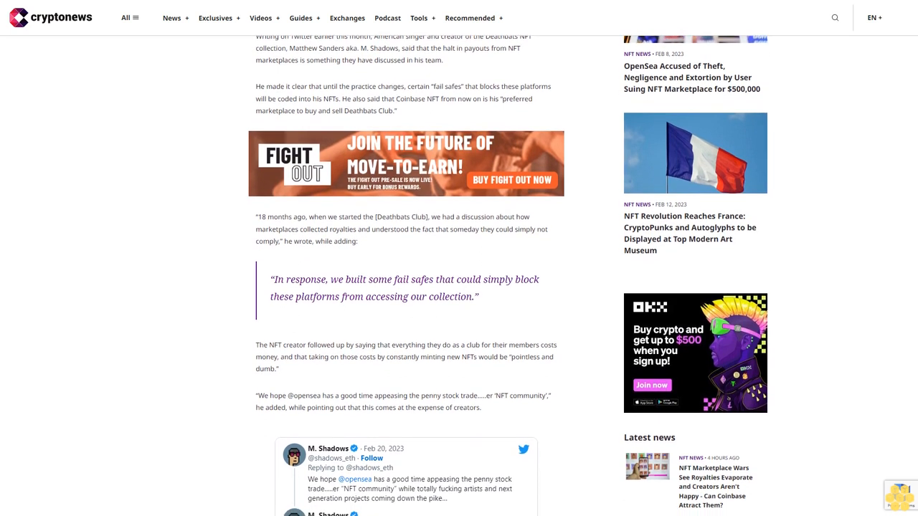
pyautogui.scroll(-3)
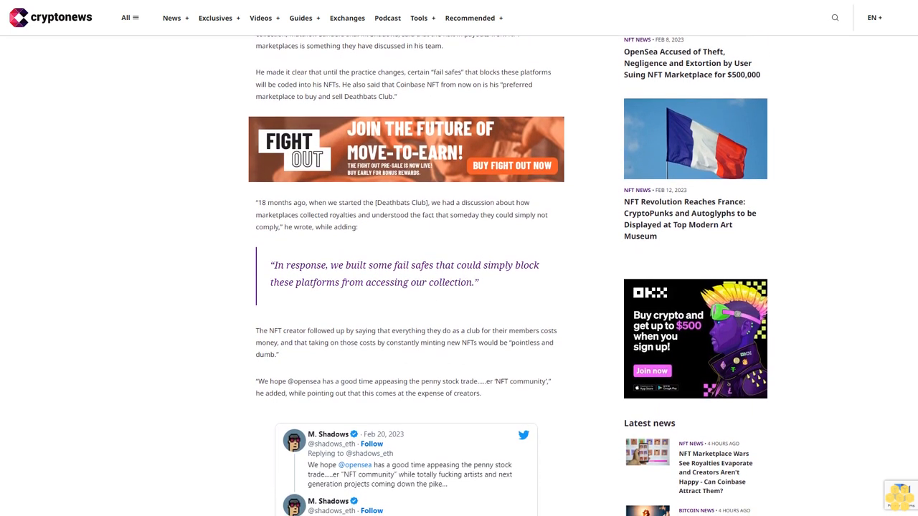
pyautogui.scroll(-3)
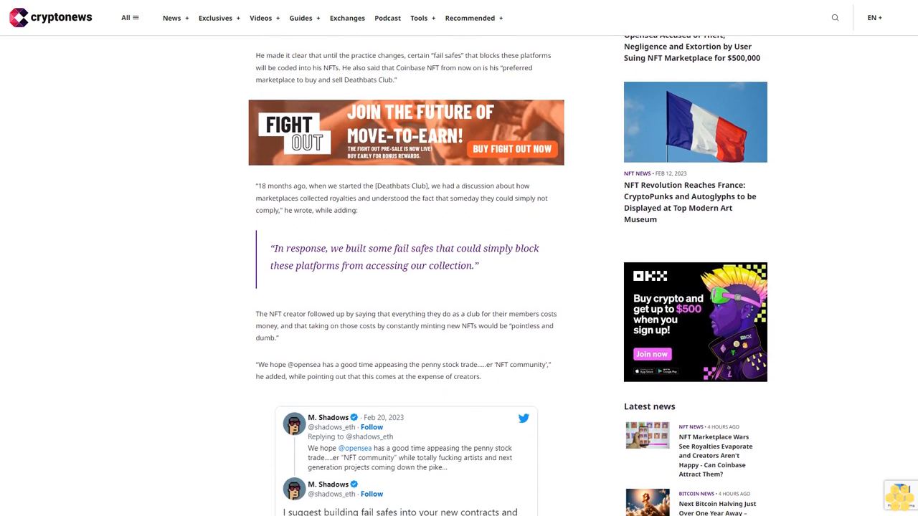
pyautogui.scroll(-3)
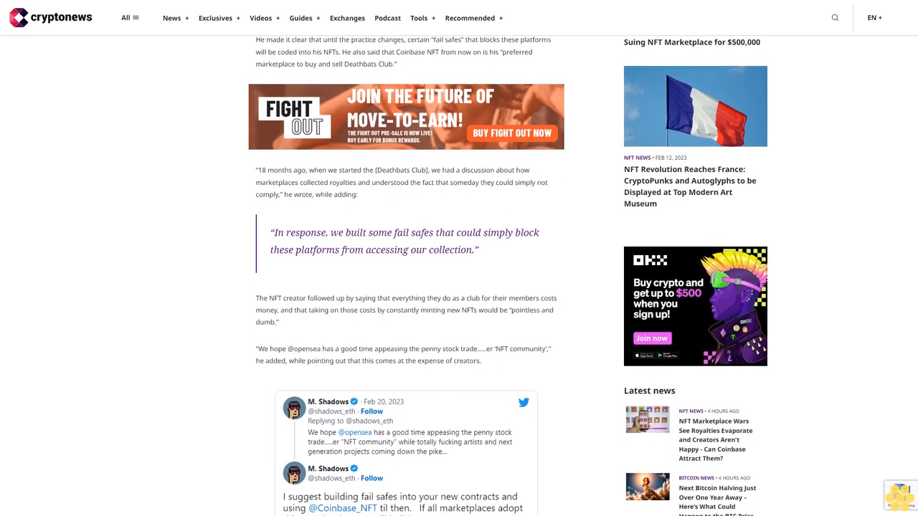
pyautogui.scroll(-3)
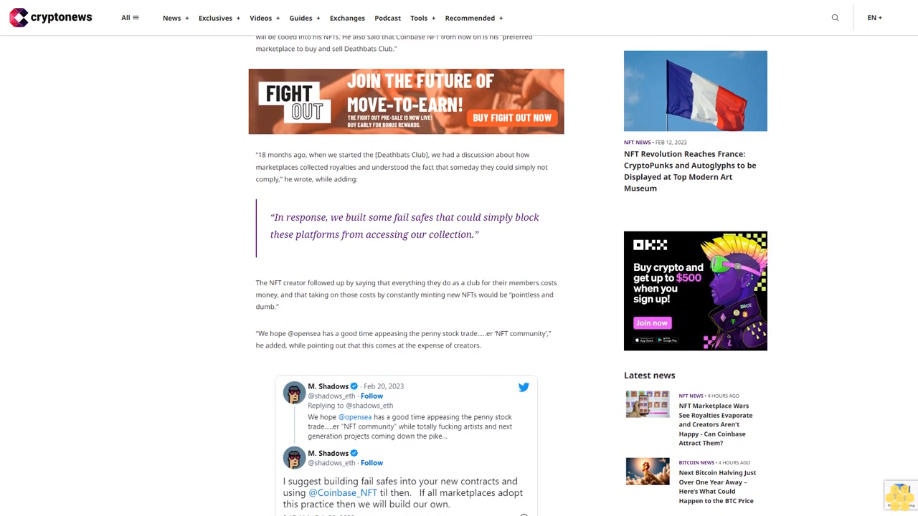
pyautogui.scroll(-3)
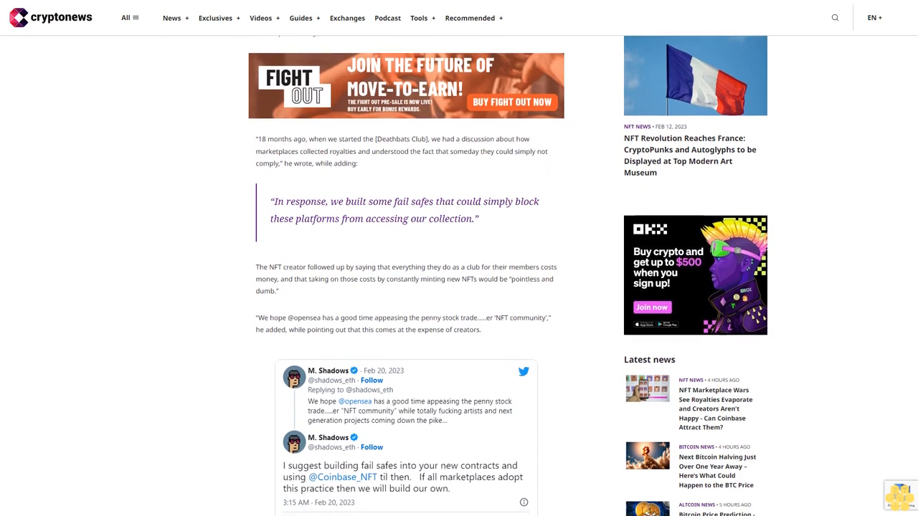
pyautogui.scroll(-3)
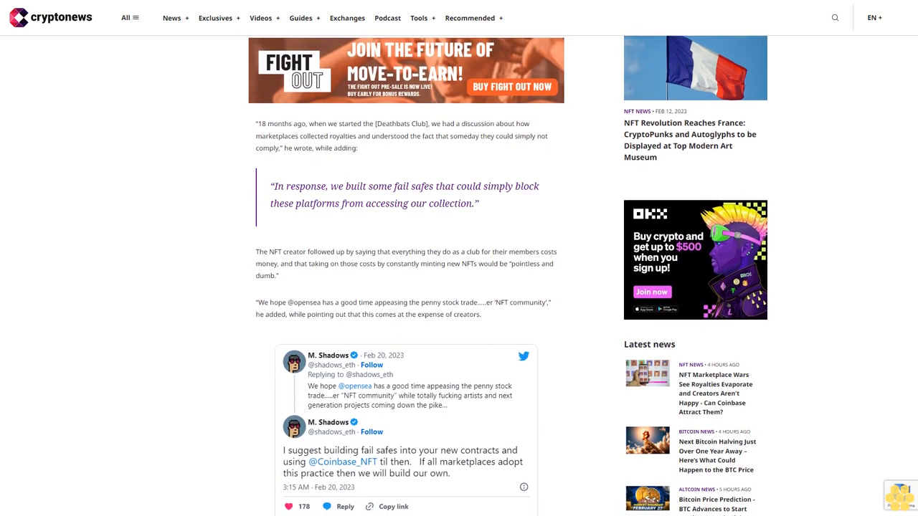
pyautogui.scroll(-3)
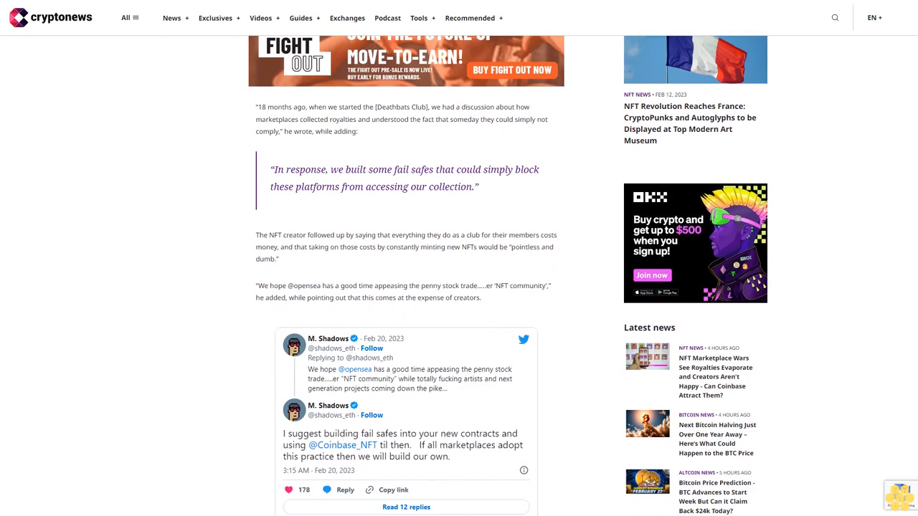
pyautogui.scroll(-3)
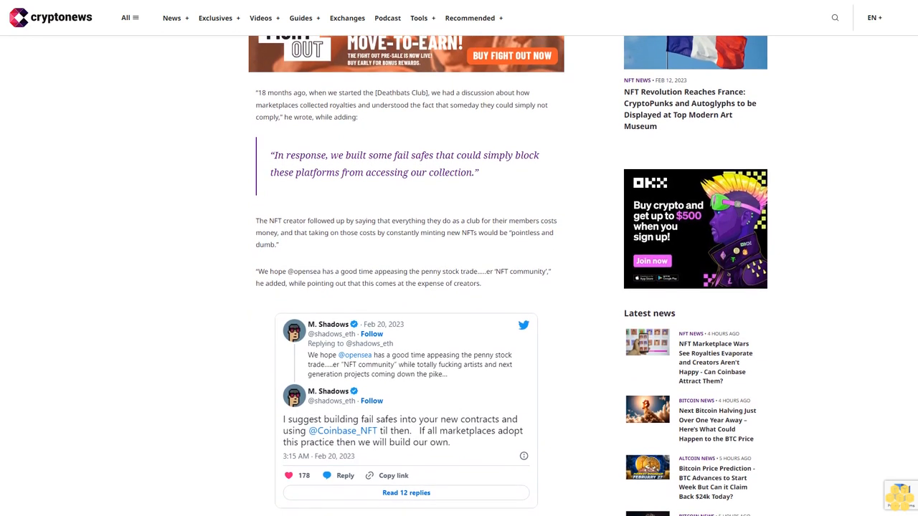
pyautogui.scroll(-3)
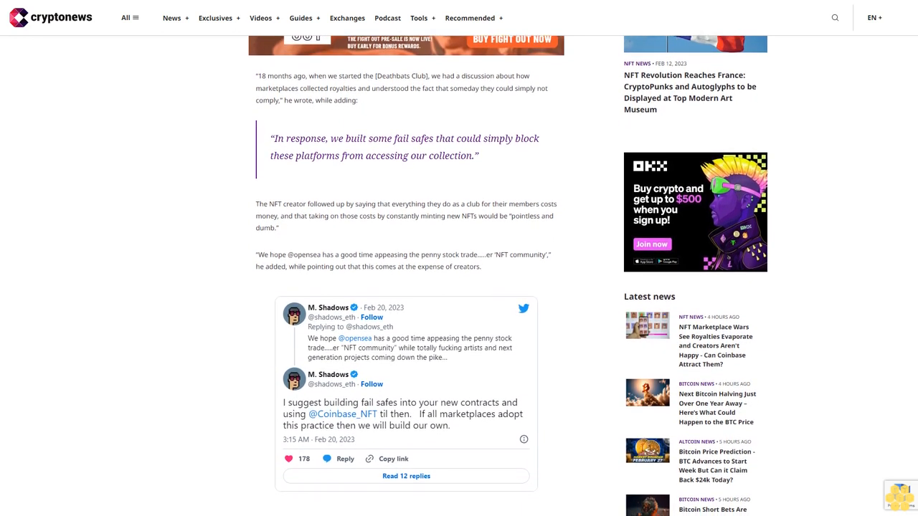
pyautogui.scroll(-3)
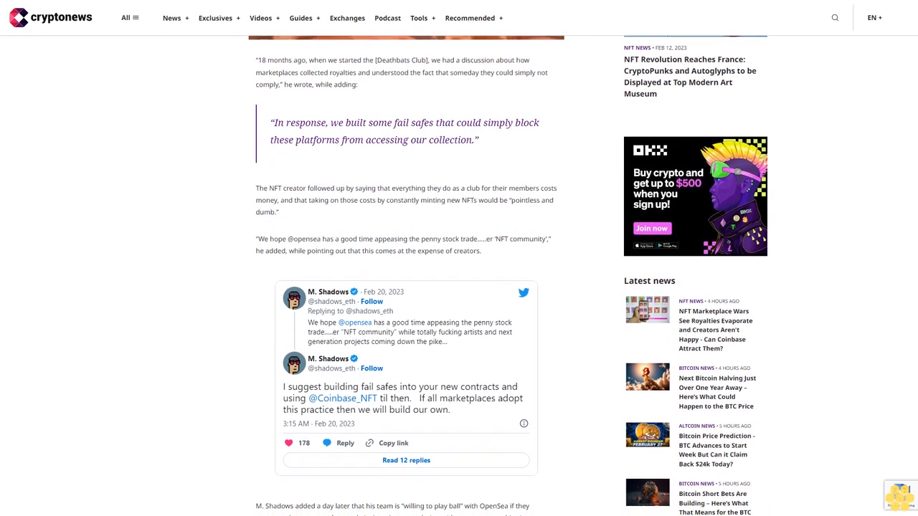
pyautogui.scroll(-3)
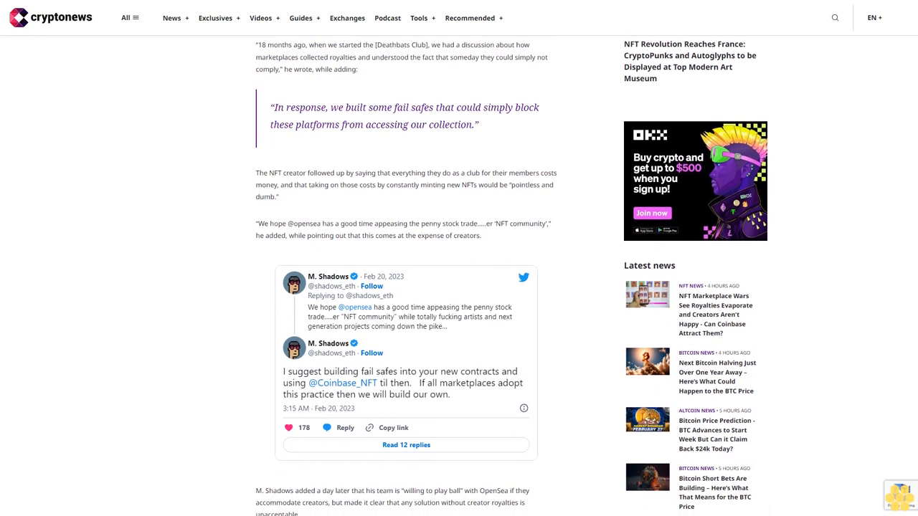
pyautogui.scroll(-3)
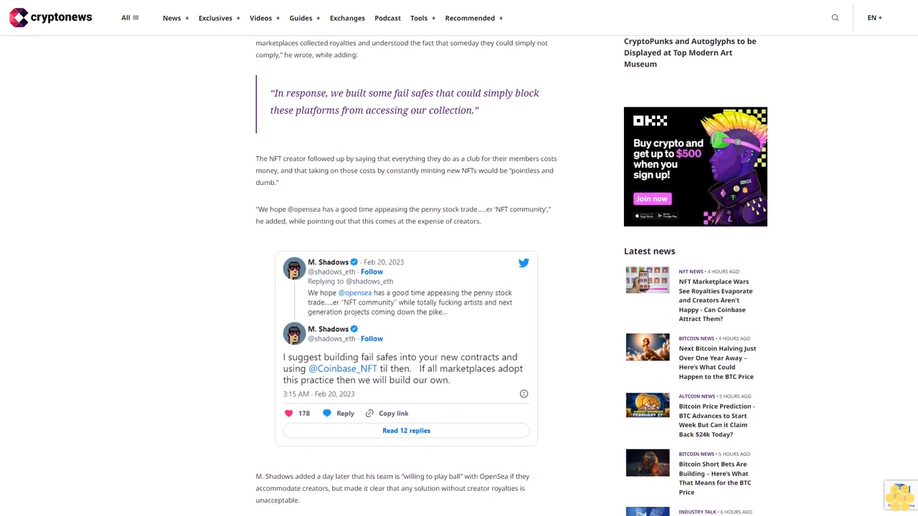
pyautogui.scroll(-3)
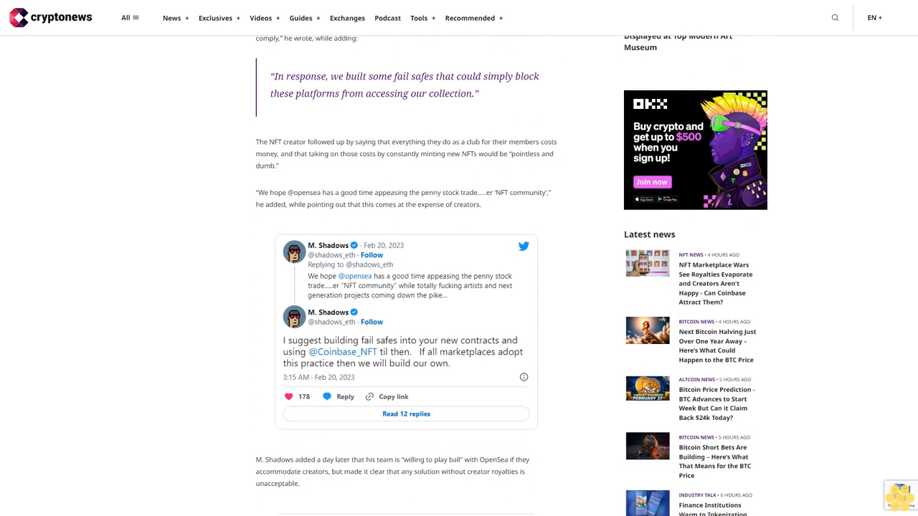
pyautogui.scroll(-3)
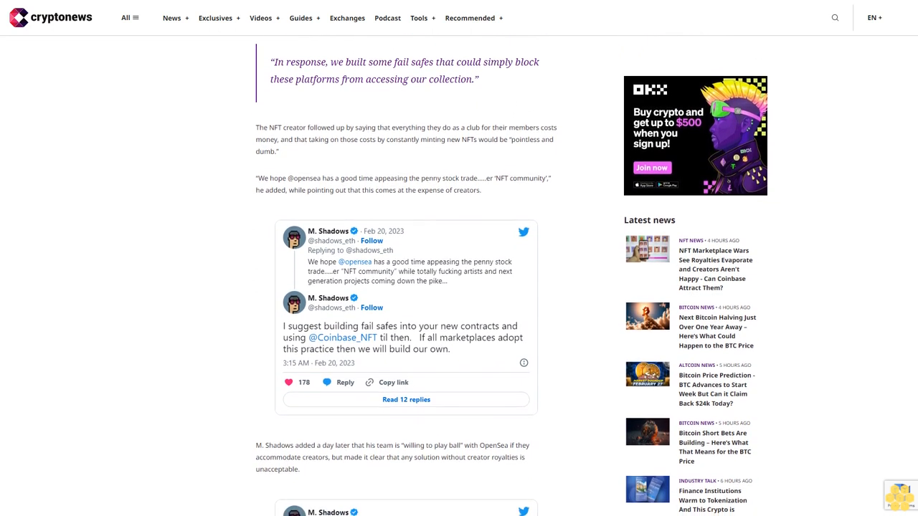